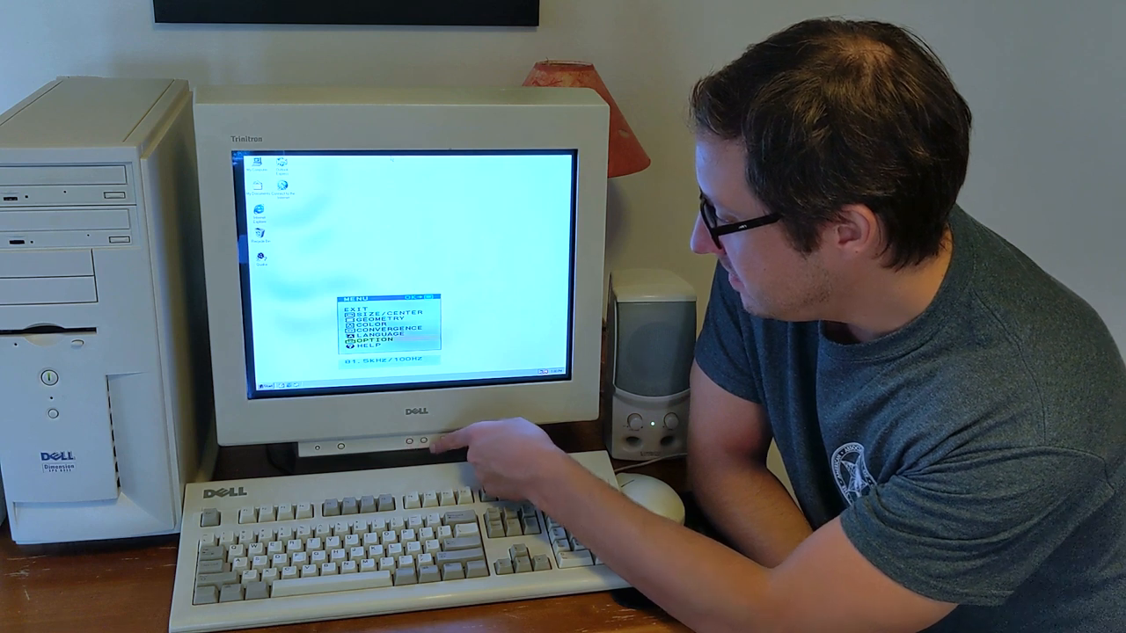
- Enter the submenu from the main menu and advance to the next options page toward Degauss
click(422, 440)
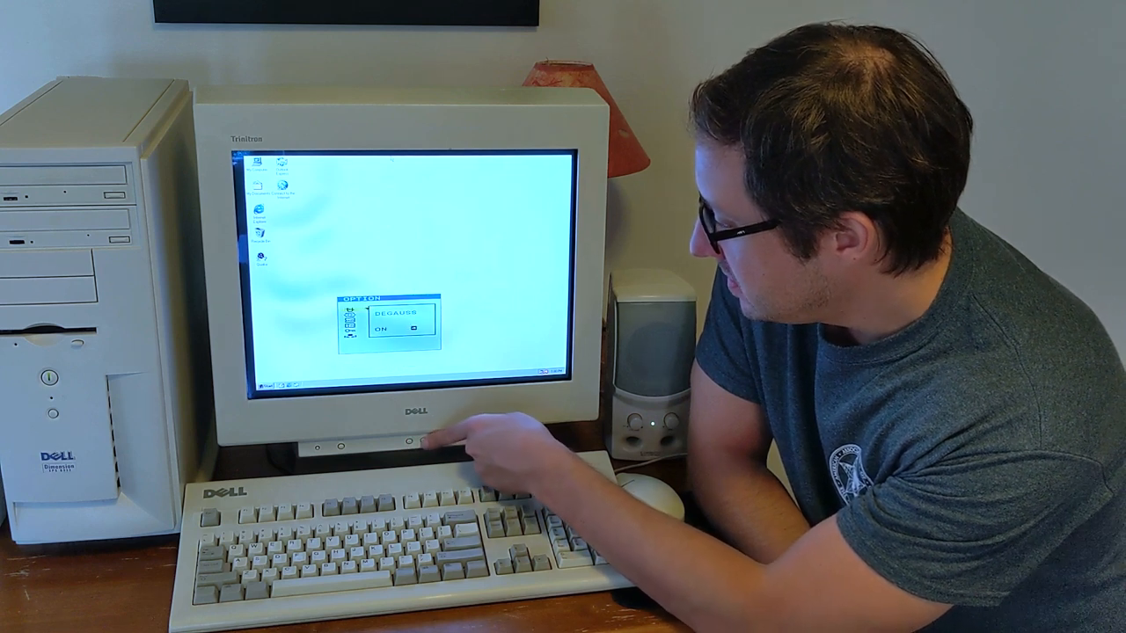
click(426, 440)
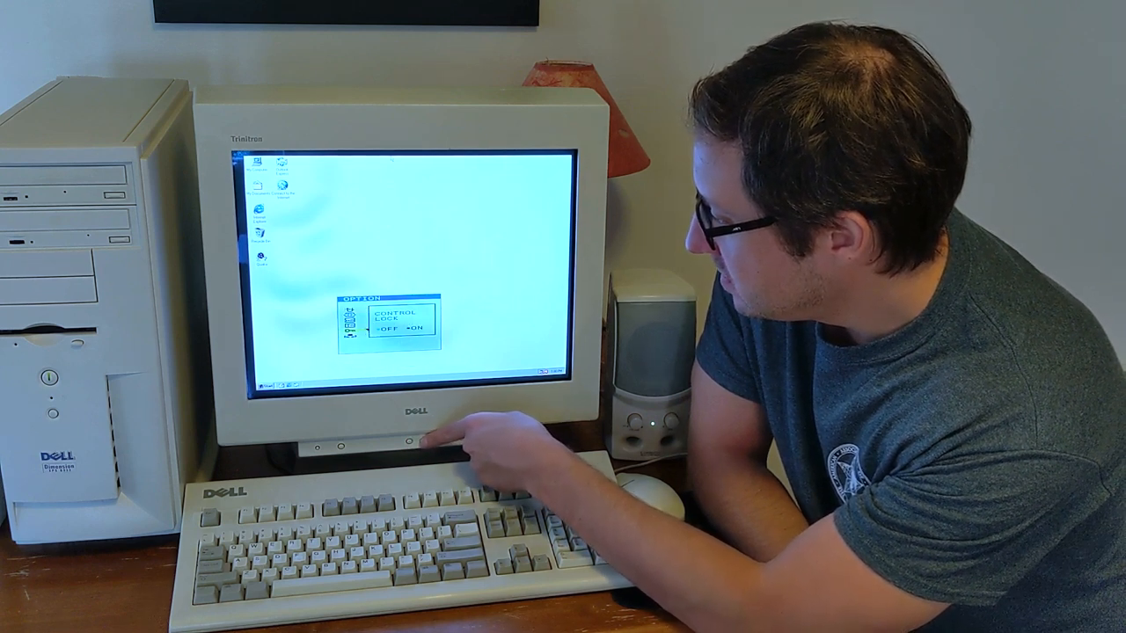